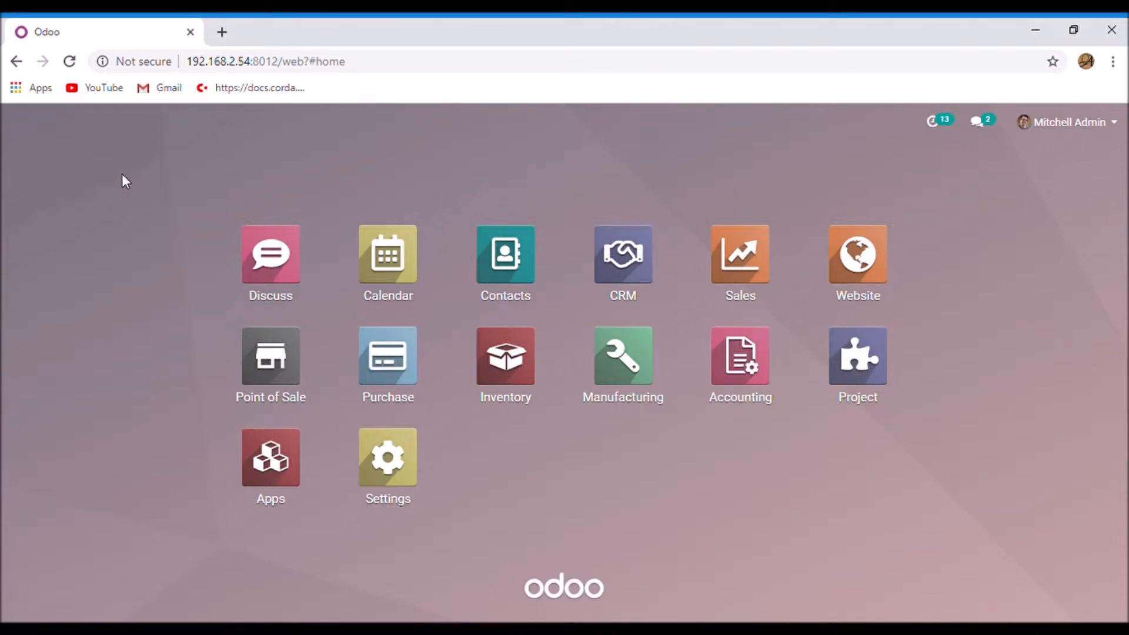
pyautogui.moveTo(7, 126)
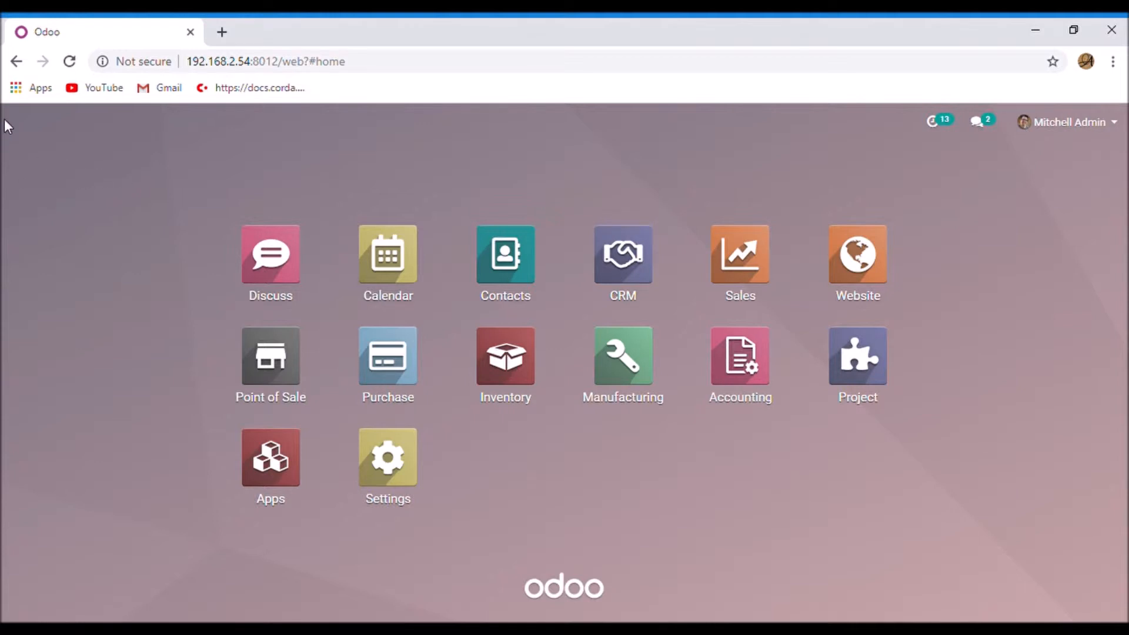
pyautogui.moveTo(740, 355)
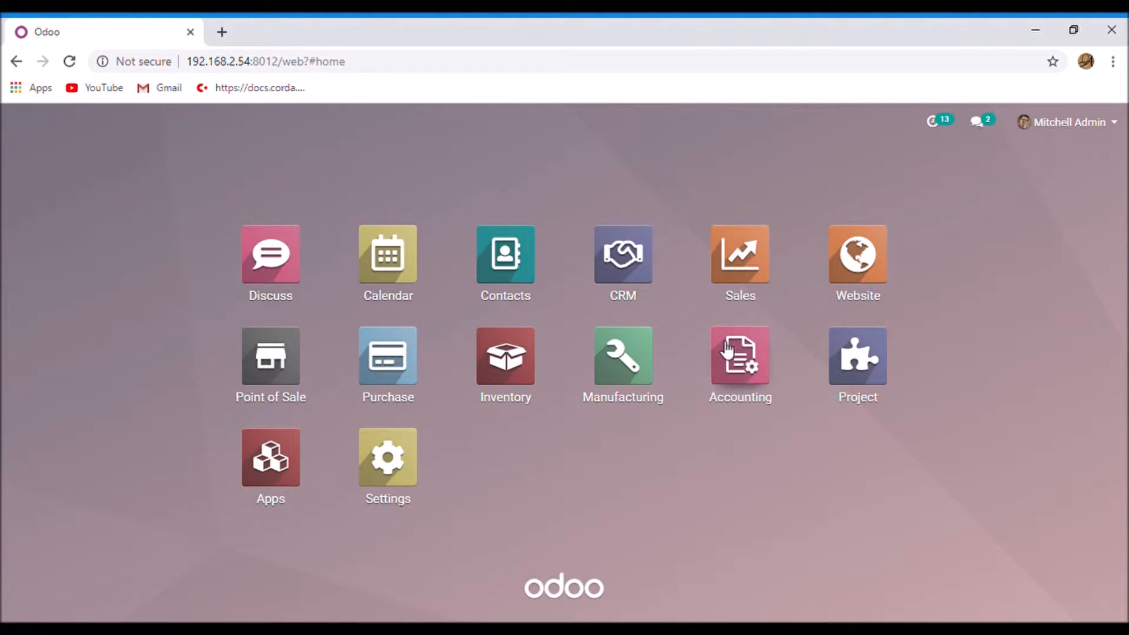
# - Enter the Accounting app and bring up its Configuration menu
pyautogui.click(740, 356)
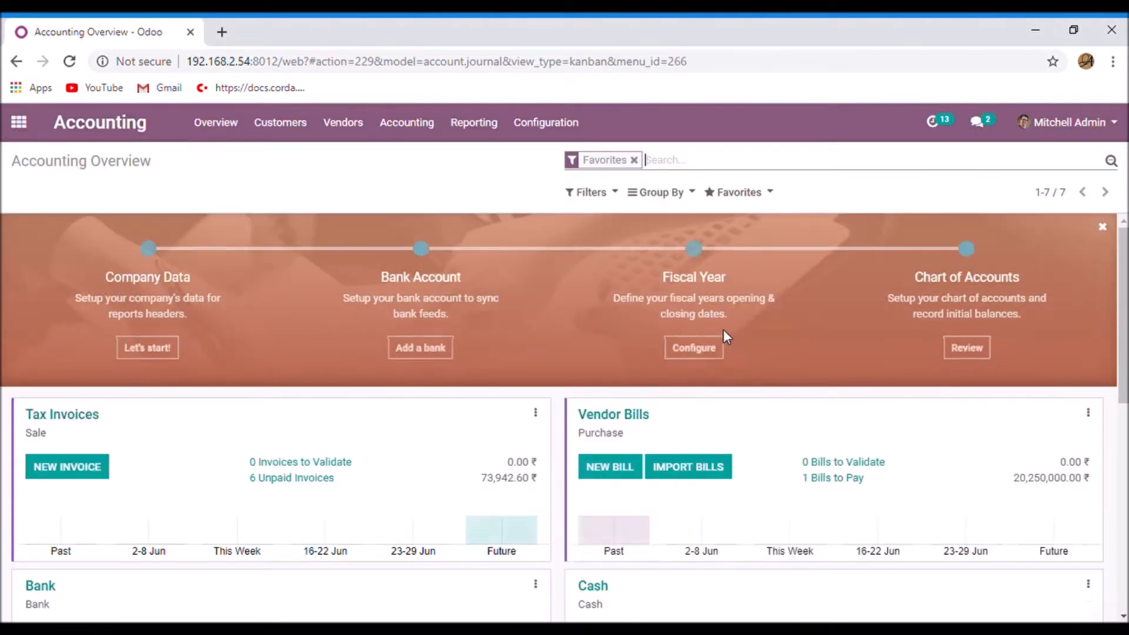
pyautogui.click(546, 122)
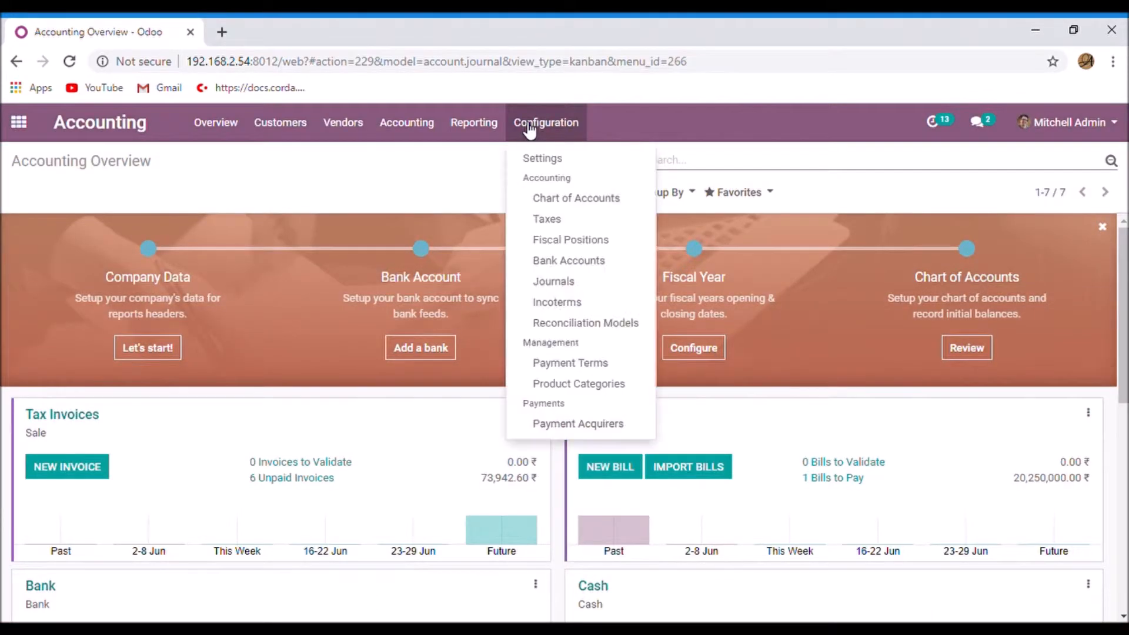
pyautogui.moveTo(541, 158)
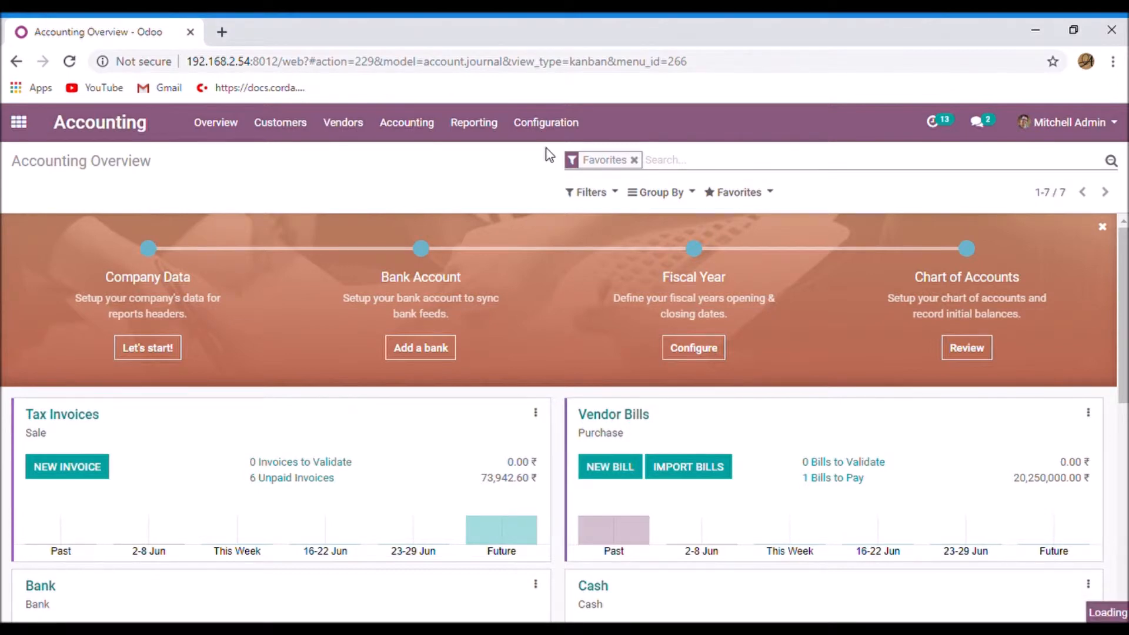
# - Enable Multi-Currencies and Automatic Currency Rates in Accounting settings and save
pyautogui.click(544, 122)
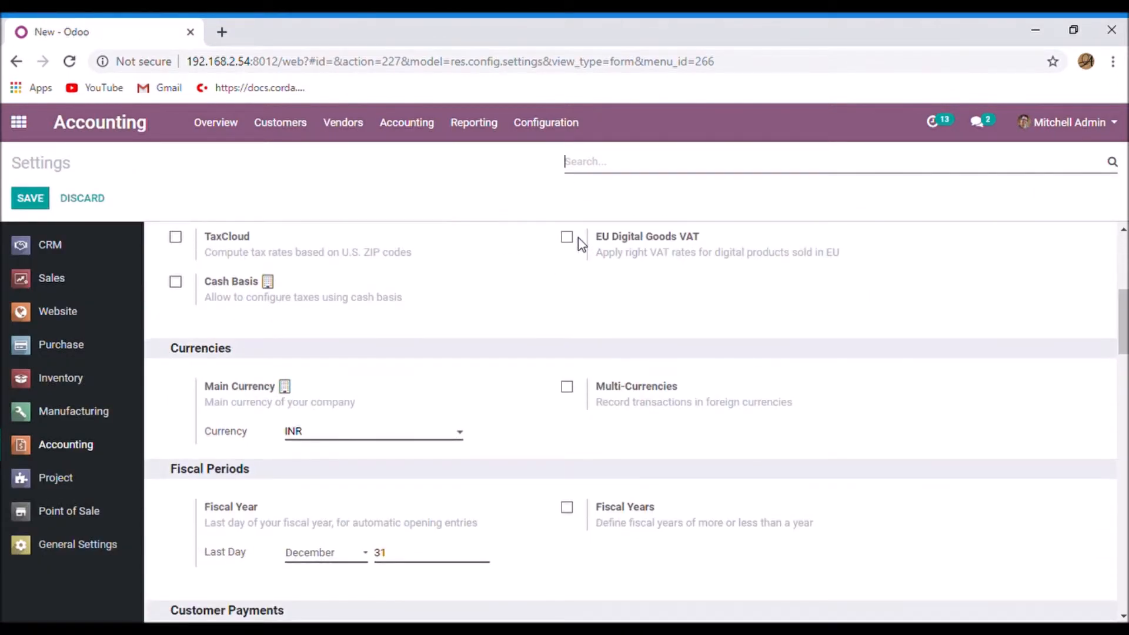
pyautogui.click(567, 387)
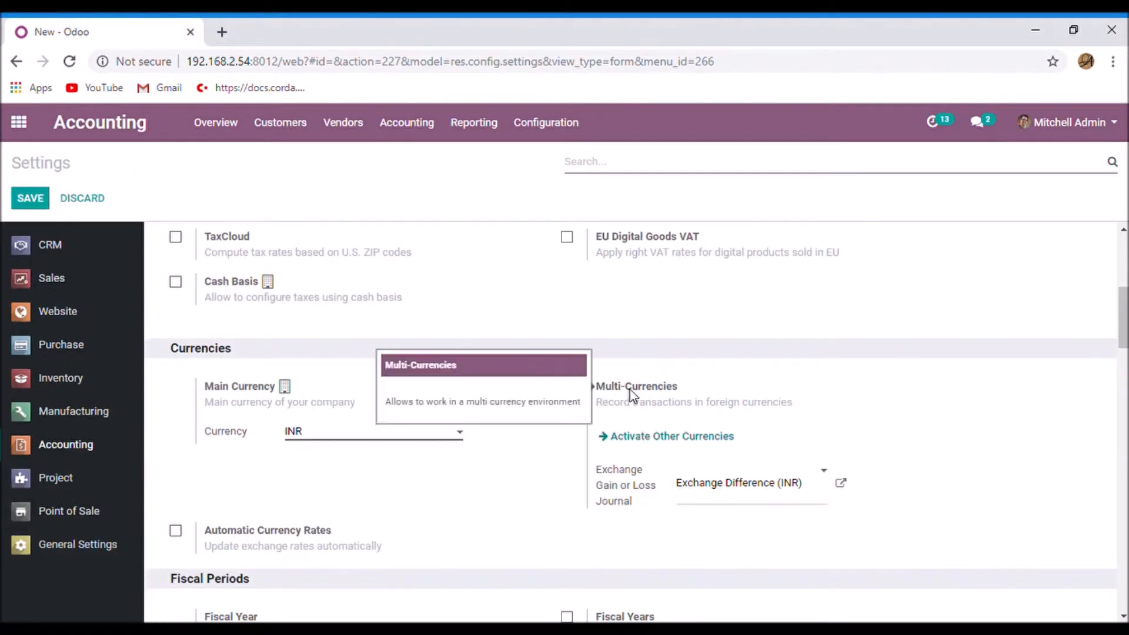
pyautogui.click(567, 387)
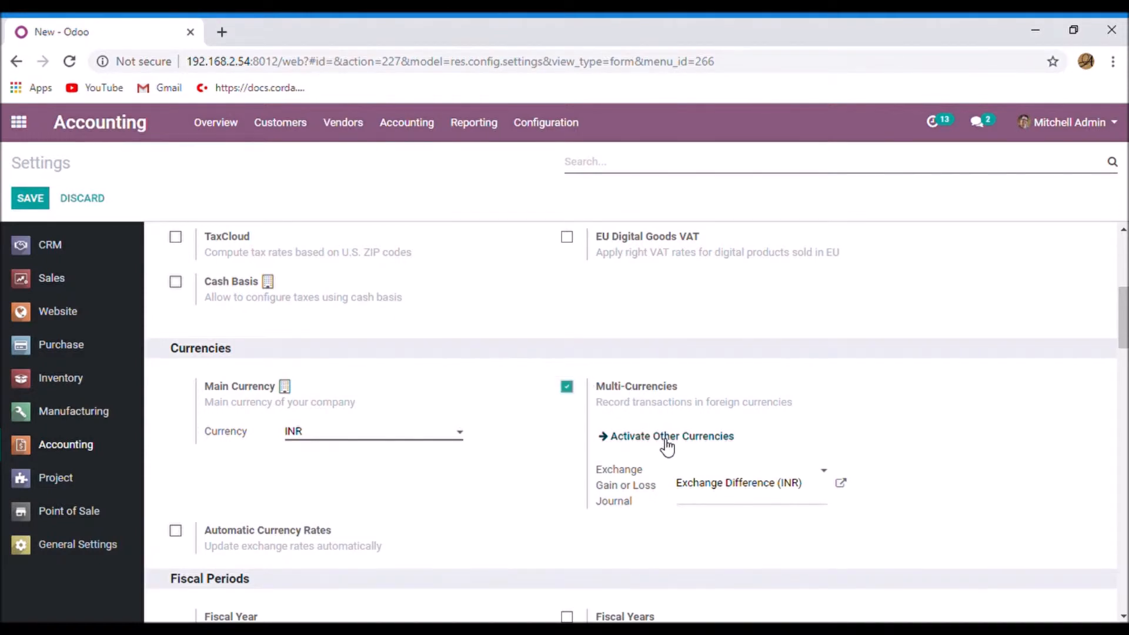
pyautogui.scroll(-3)
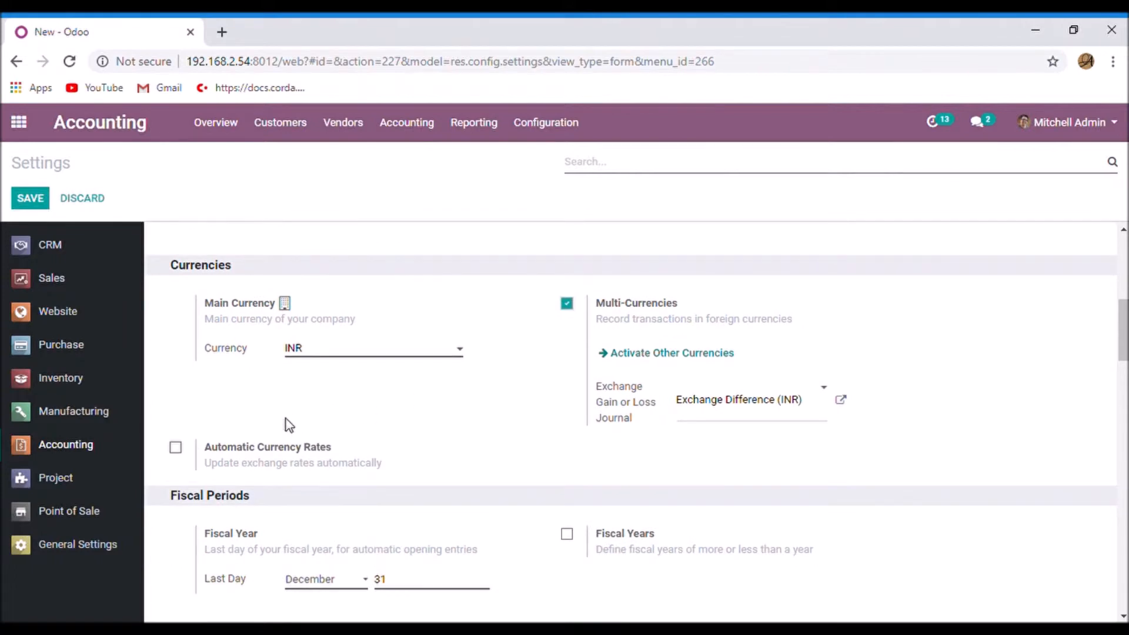
pyautogui.moveTo(268, 454)
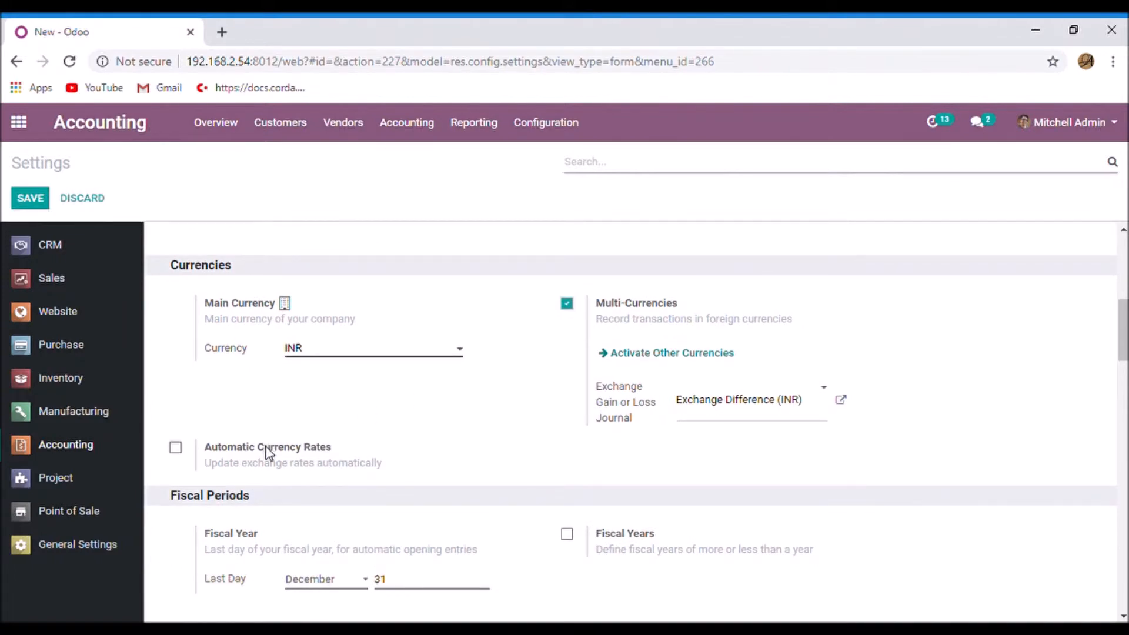
pyautogui.click(175, 447)
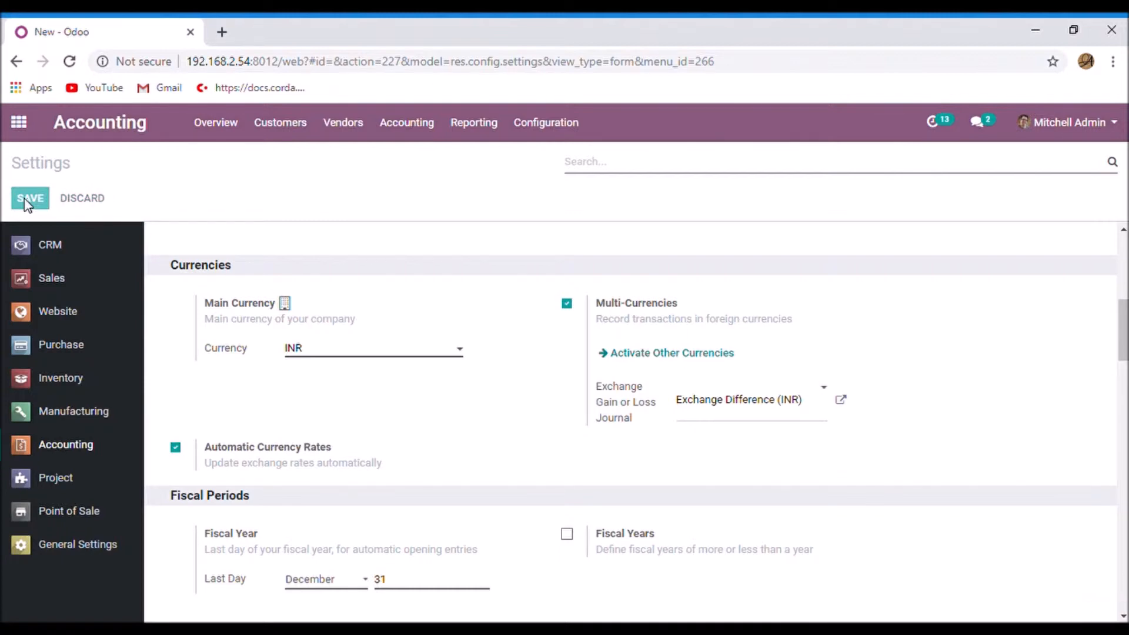
pyautogui.click(30, 198)
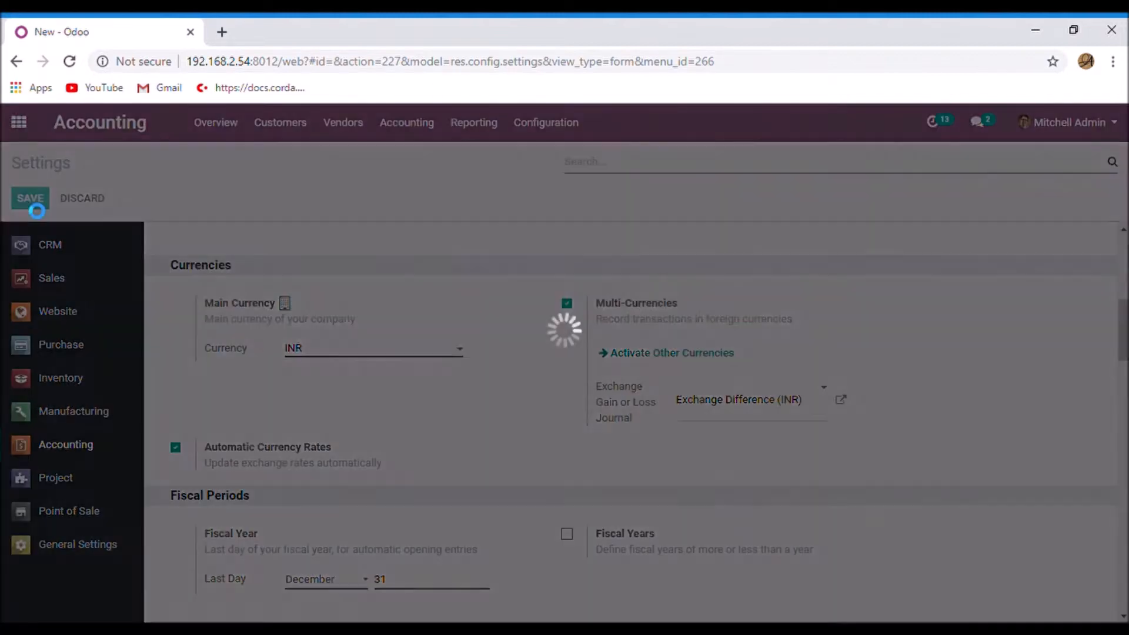
# - Keep European Central Bank as the rate service and reach the update Interval choice
pyautogui.click(31, 198)
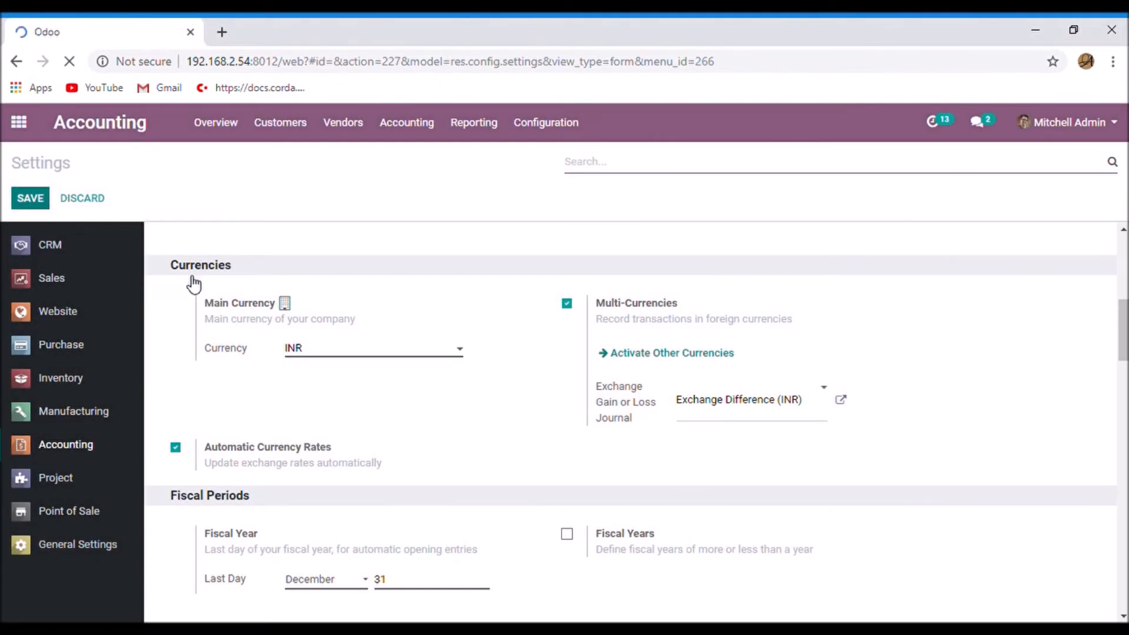
pyautogui.click(30, 198)
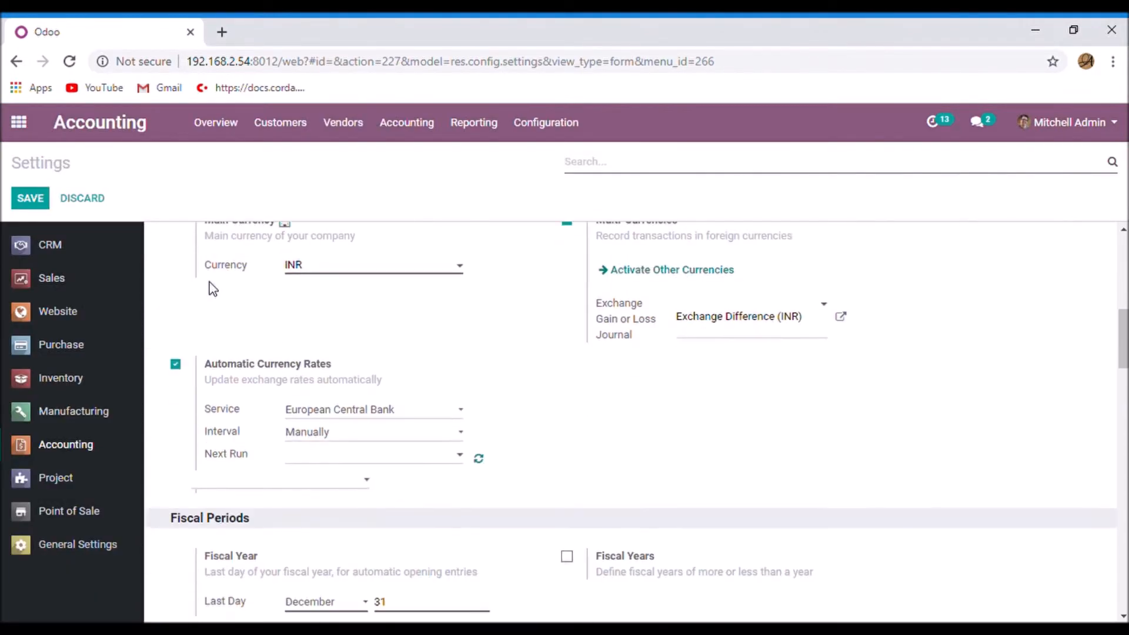
pyautogui.moveTo(328, 426)
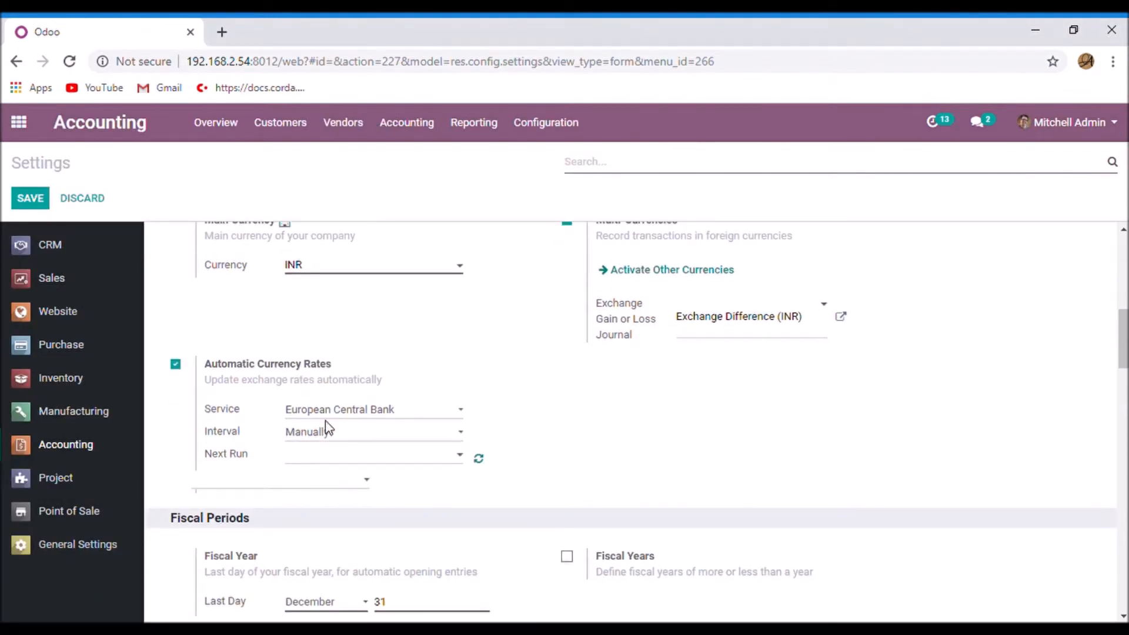
pyautogui.moveTo(400, 452)
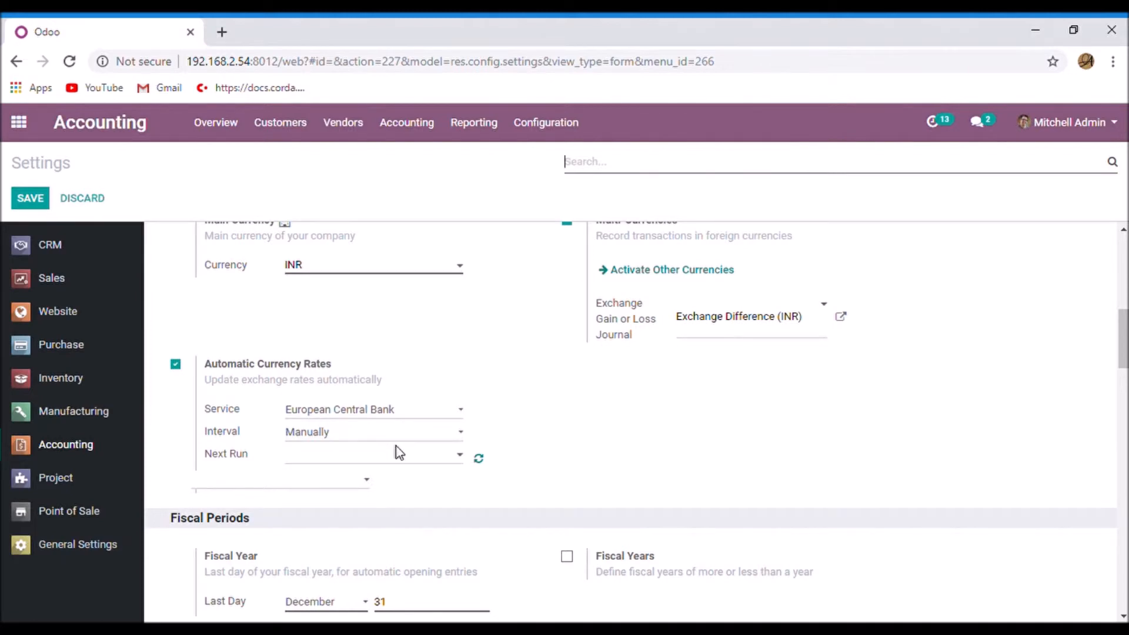
pyautogui.moveTo(403, 441)
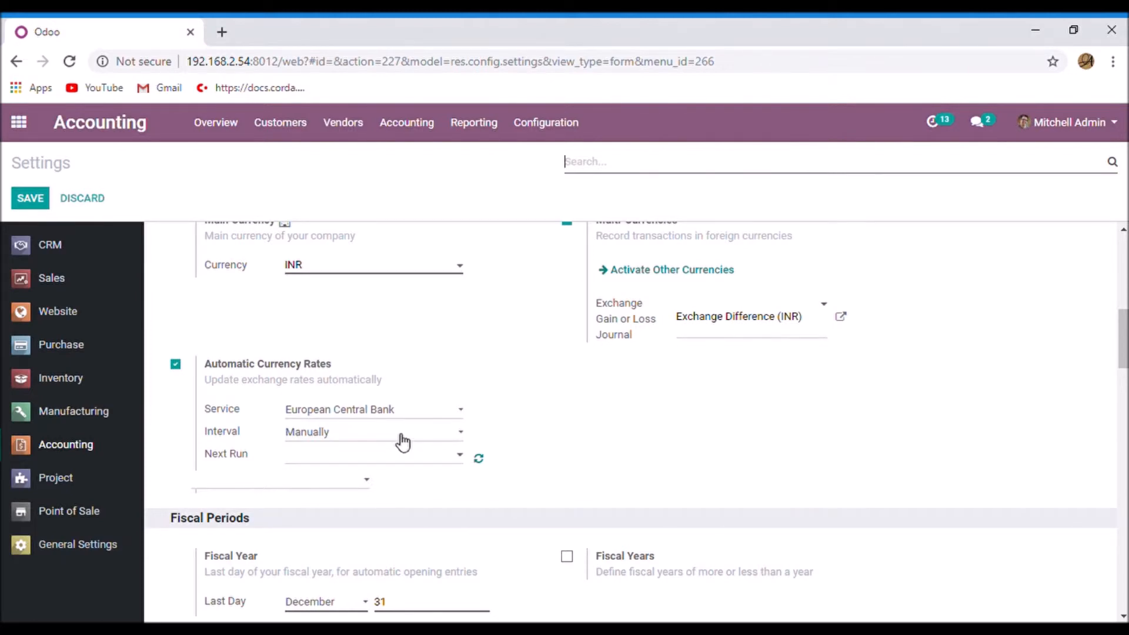
pyautogui.moveTo(412, 418)
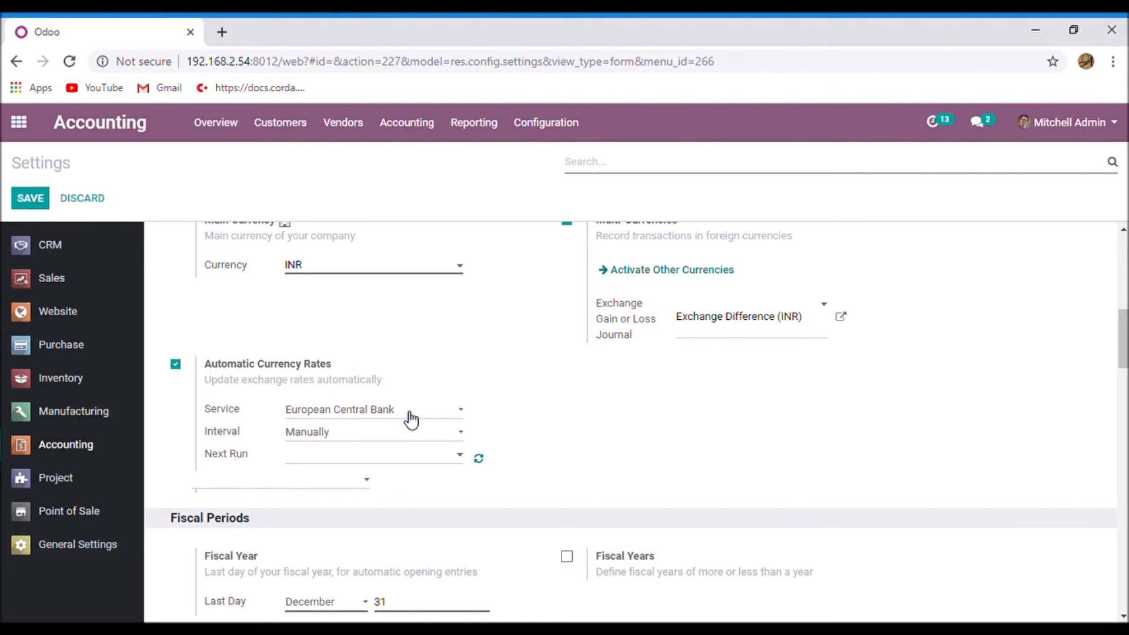
pyautogui.moveTo(298, 432)
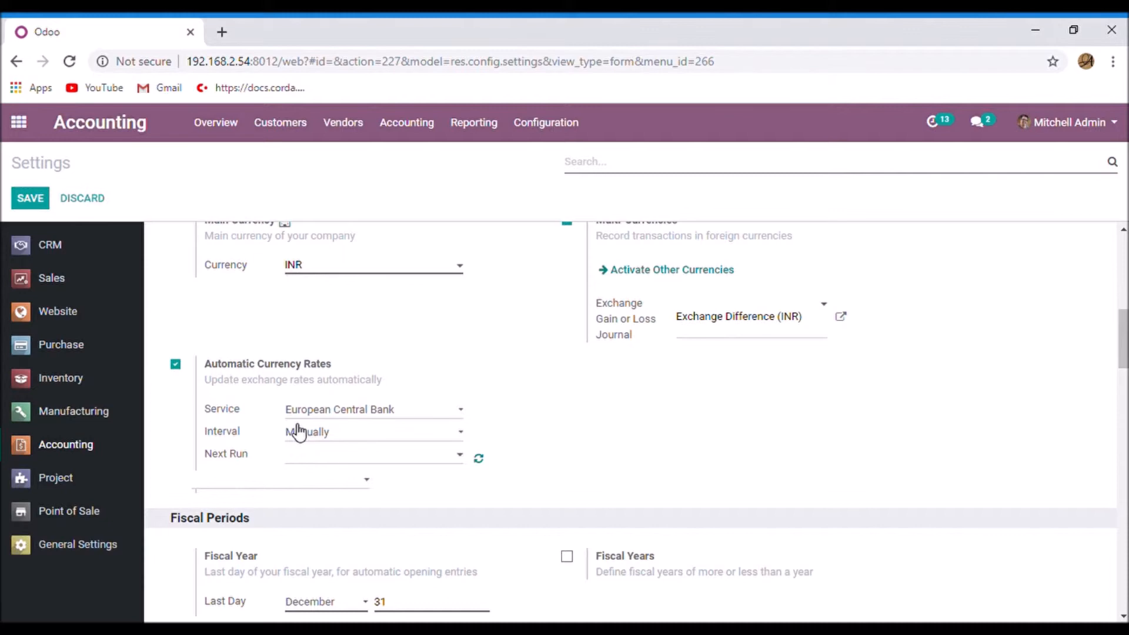
pyautogui.moveTo(469, 414)
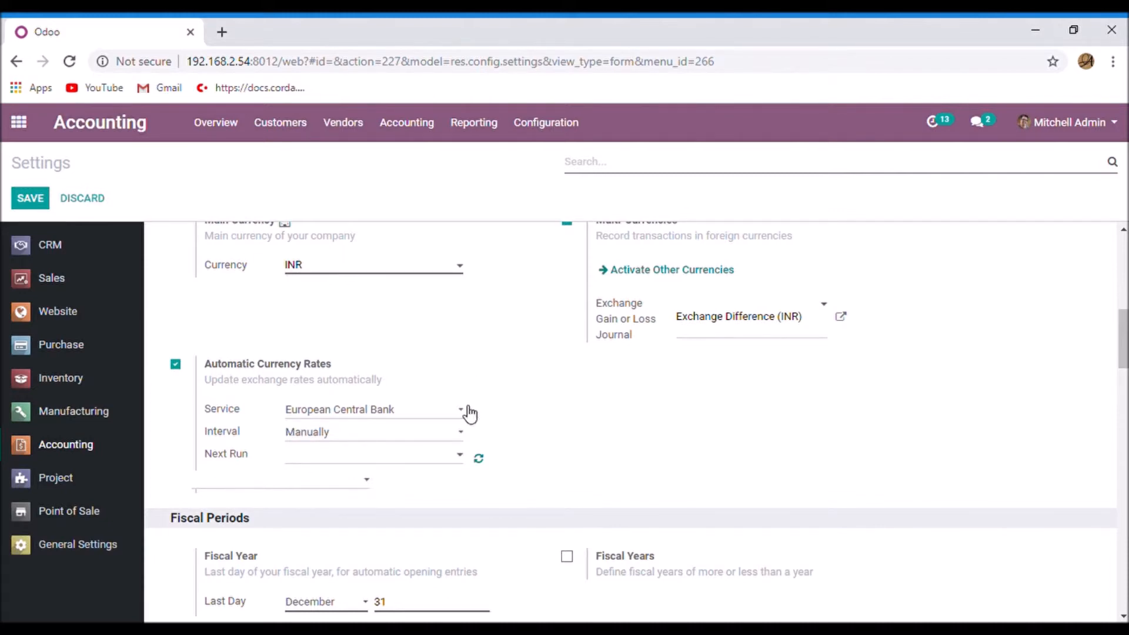
pyautogui.moveTo(439, 436)
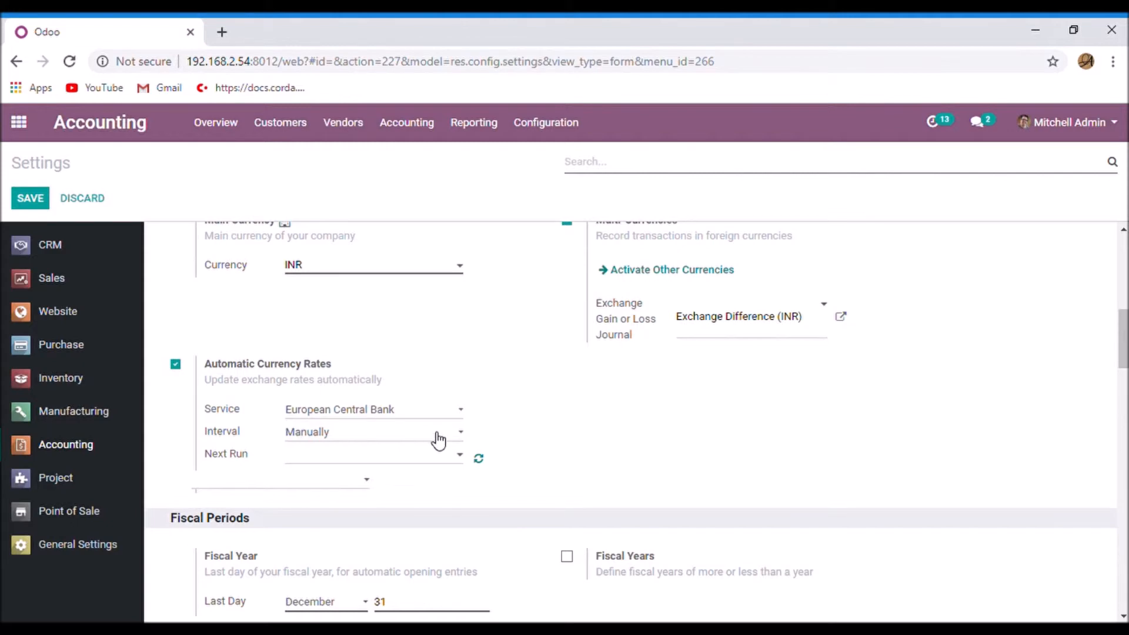
pyautogui.moveTo(441, 430)
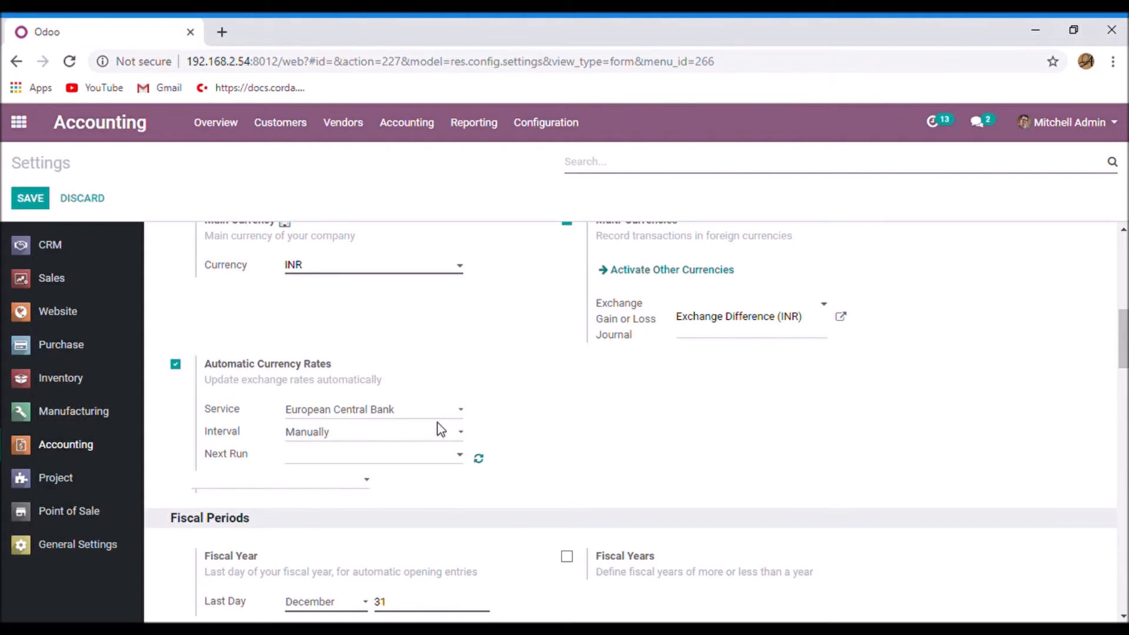
pyautogui.click(368, 431)
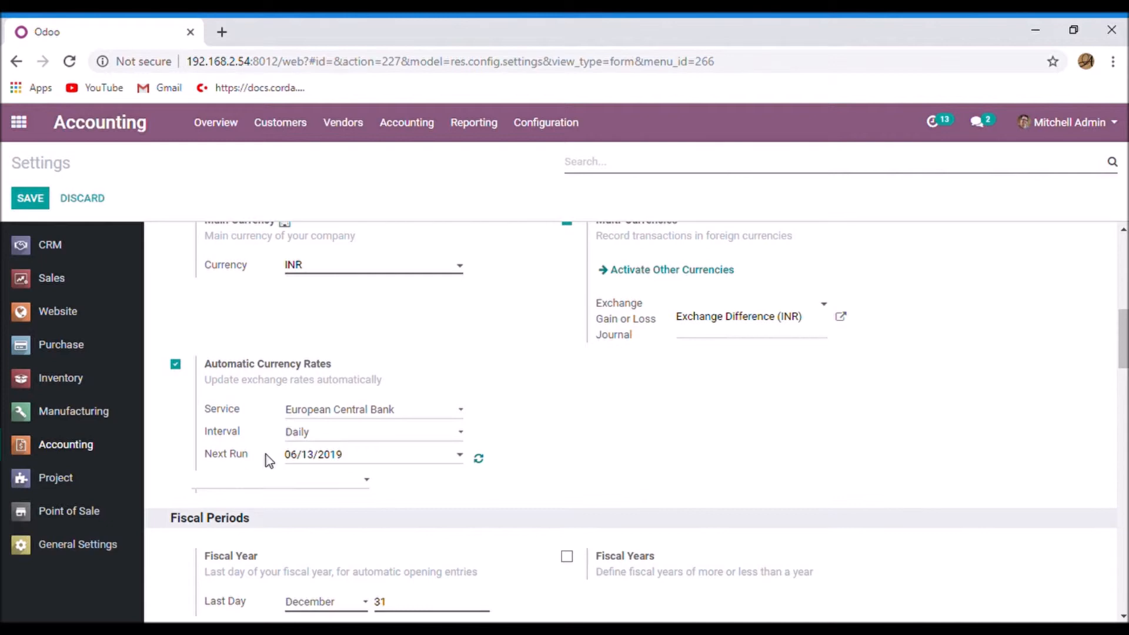
pyautogui.moveTo(315, 465)
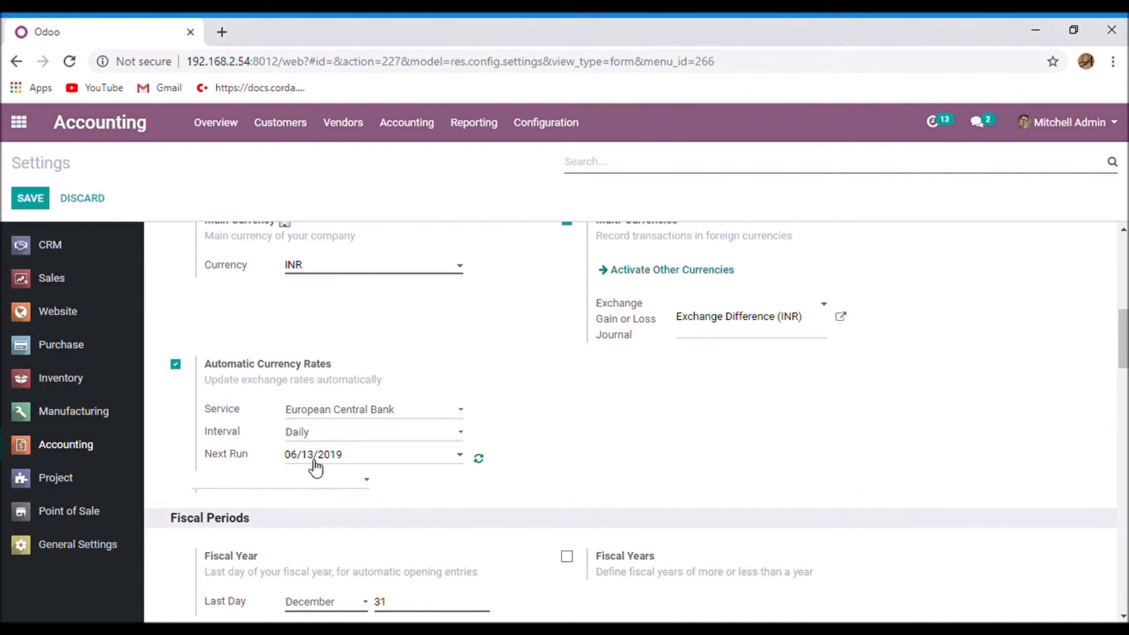
pyautogui.moveTo(488, 467)
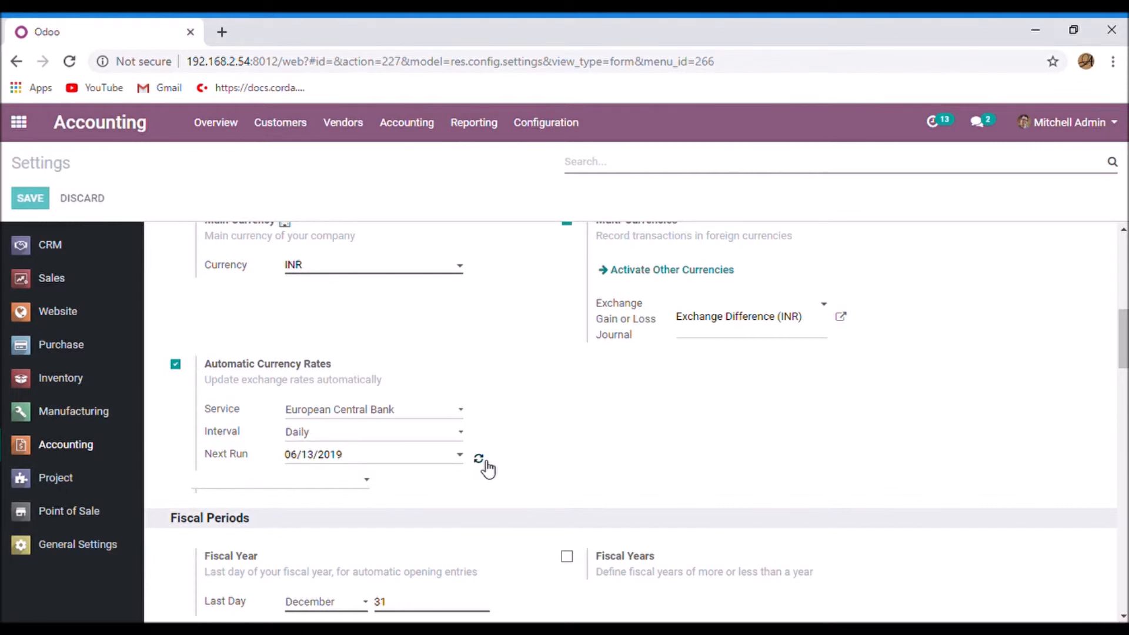
# - With Interval set to Daily, sync rates now from the European Central Bank (last sync 06/12/2019)
pyautogui.click(479, 458)
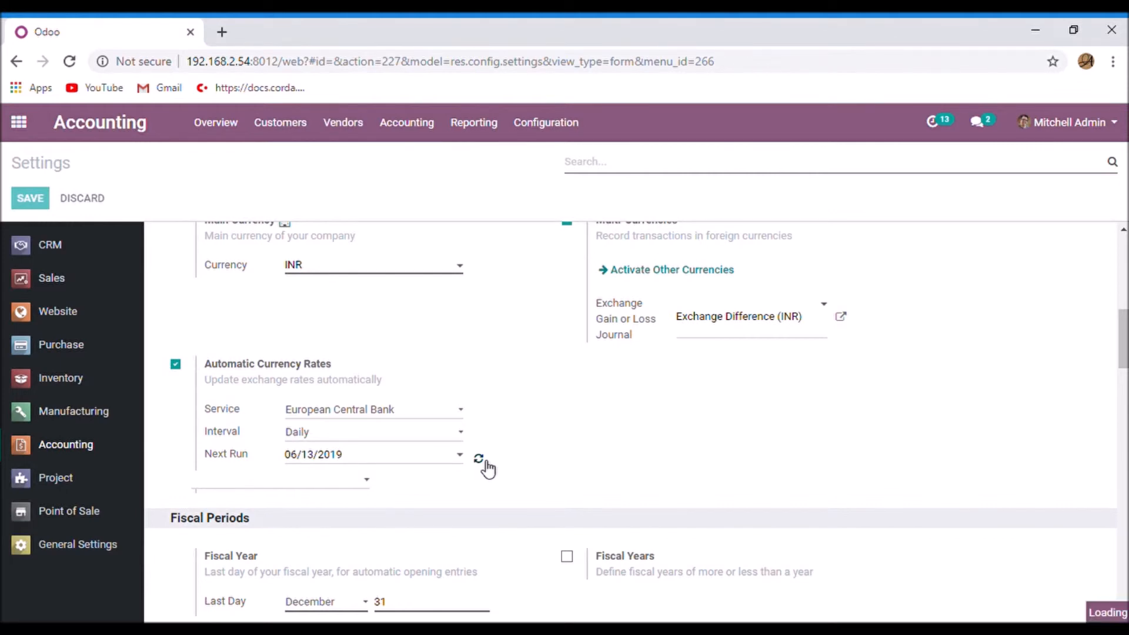
pyautogui.click(478, 458)
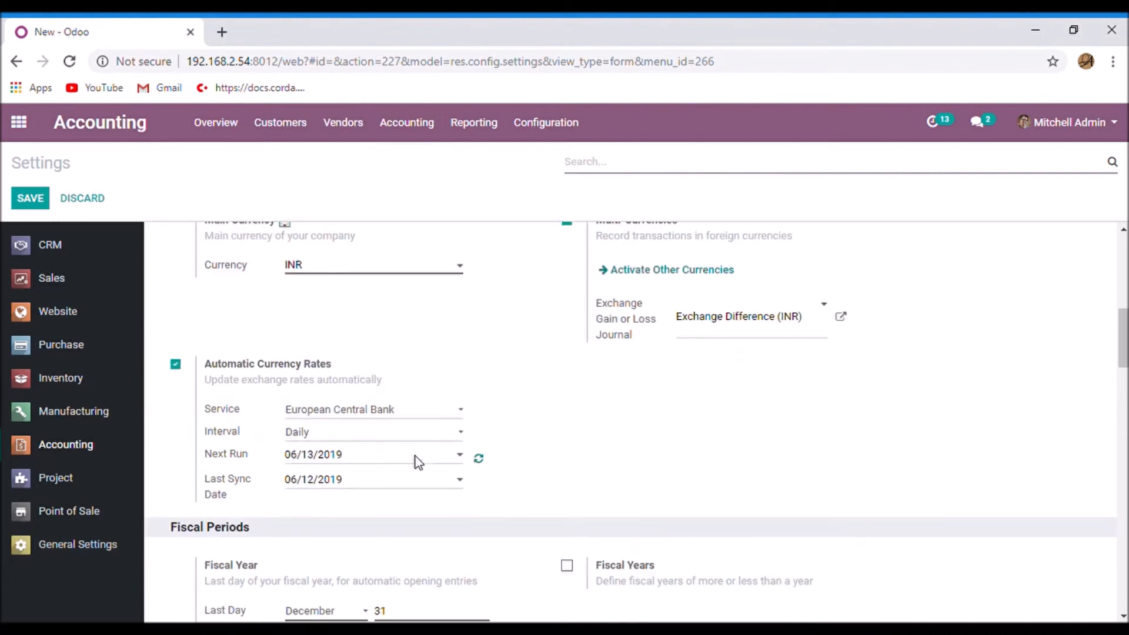
pyautogui.moveTo(362, 489)
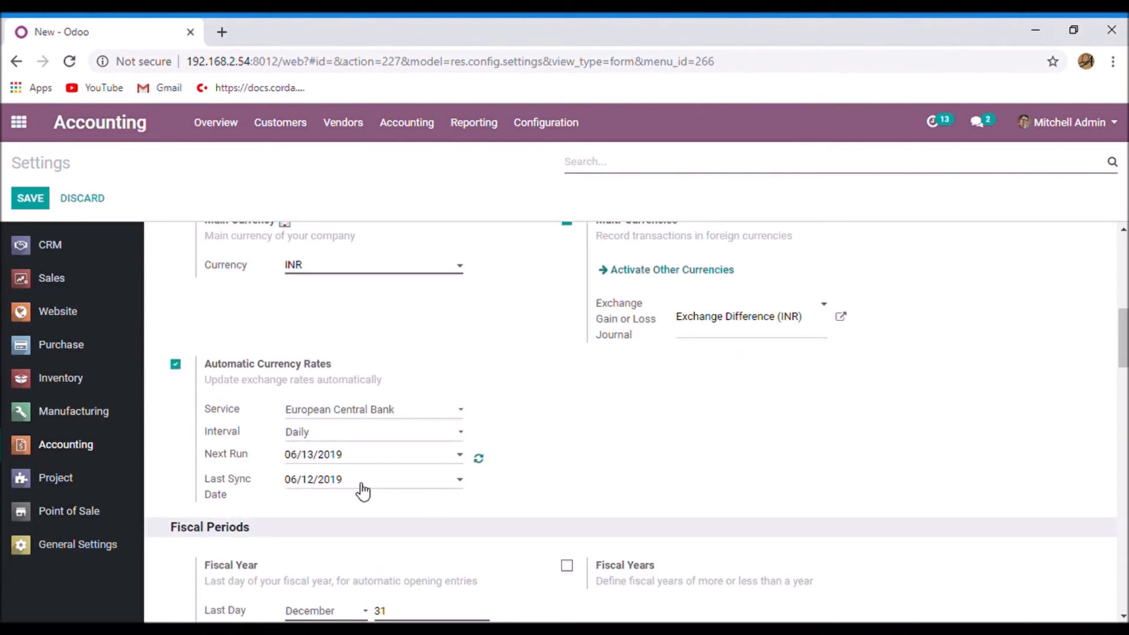
pyautogui.click(29, 198)
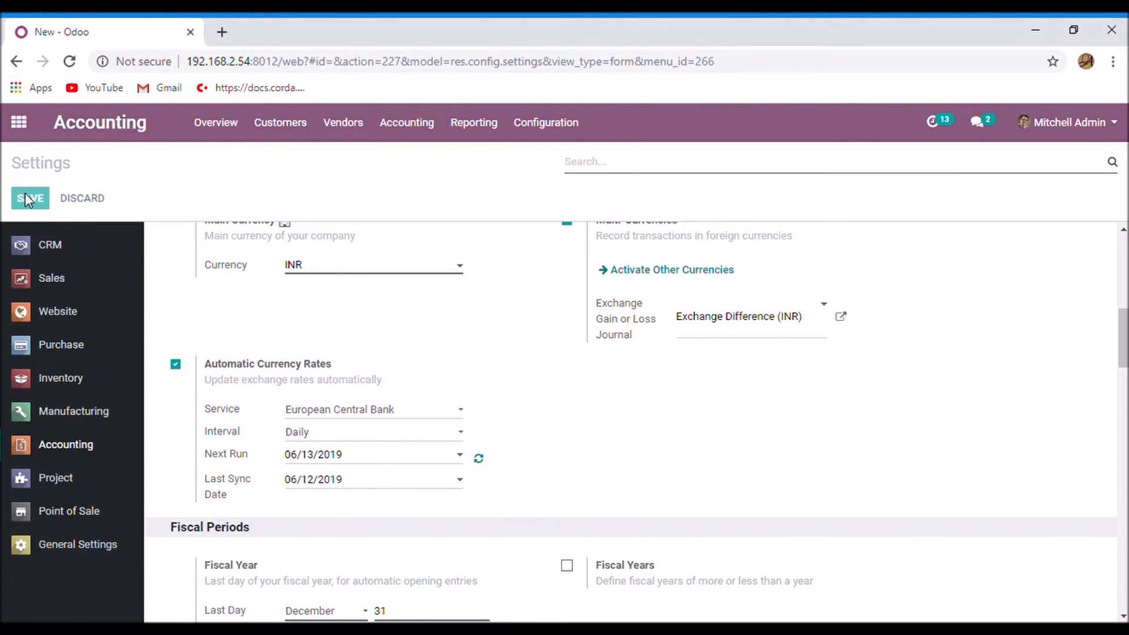
# - Save the settings with multi-currencies and daily European Central Bank rates
pyautogui.click(30, 198)
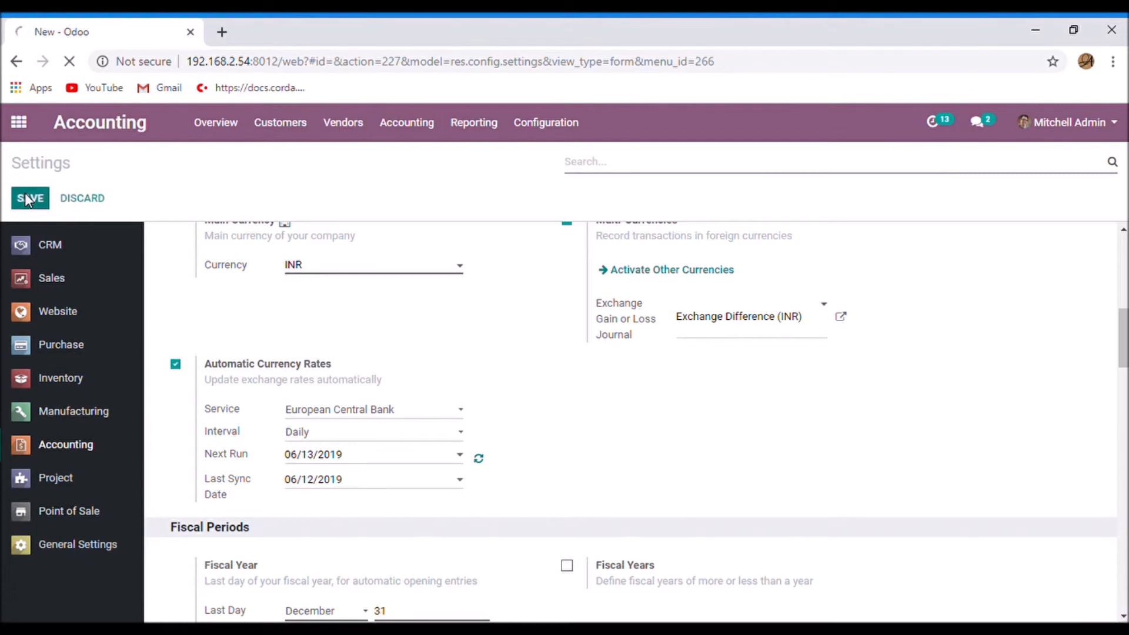
pyautogui.click(29, 198)
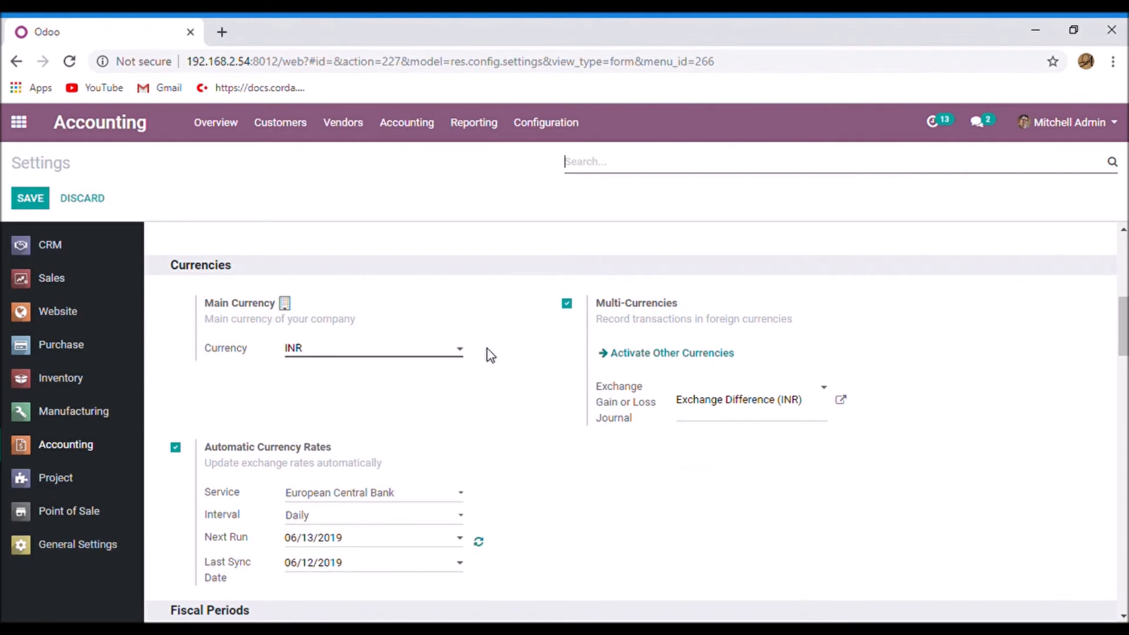
pyautogui.moveTo(730, 357)
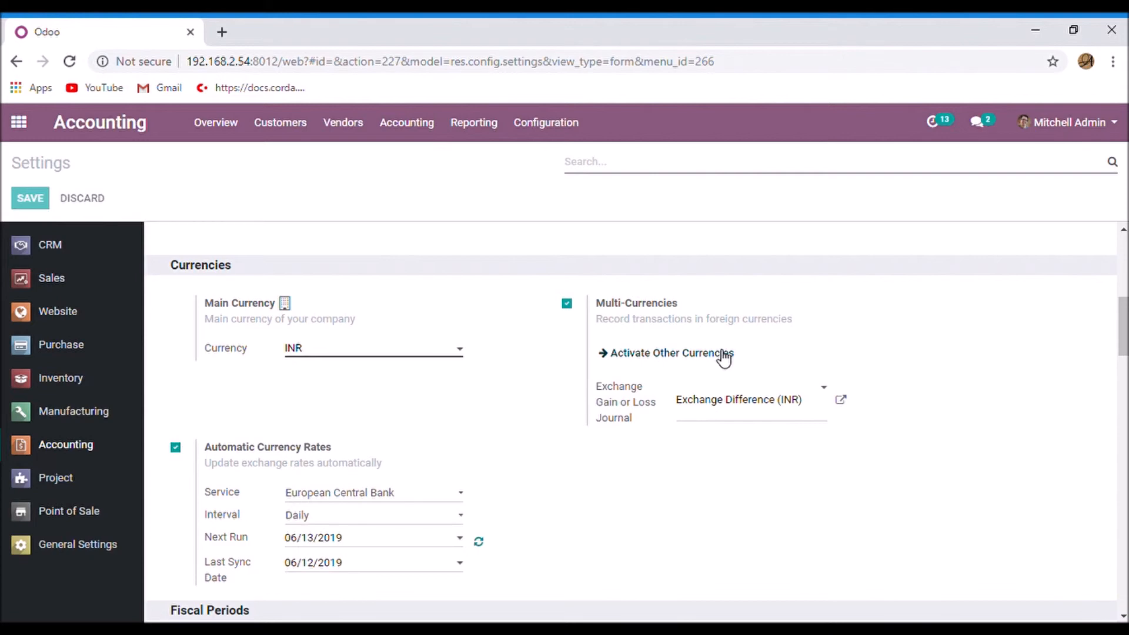
# - Show the USD rate history: 0.014399 on 06/12/2019 plus older 06/06/2019 and 01/01/2010 rates
pyautogui.click(670, 353)
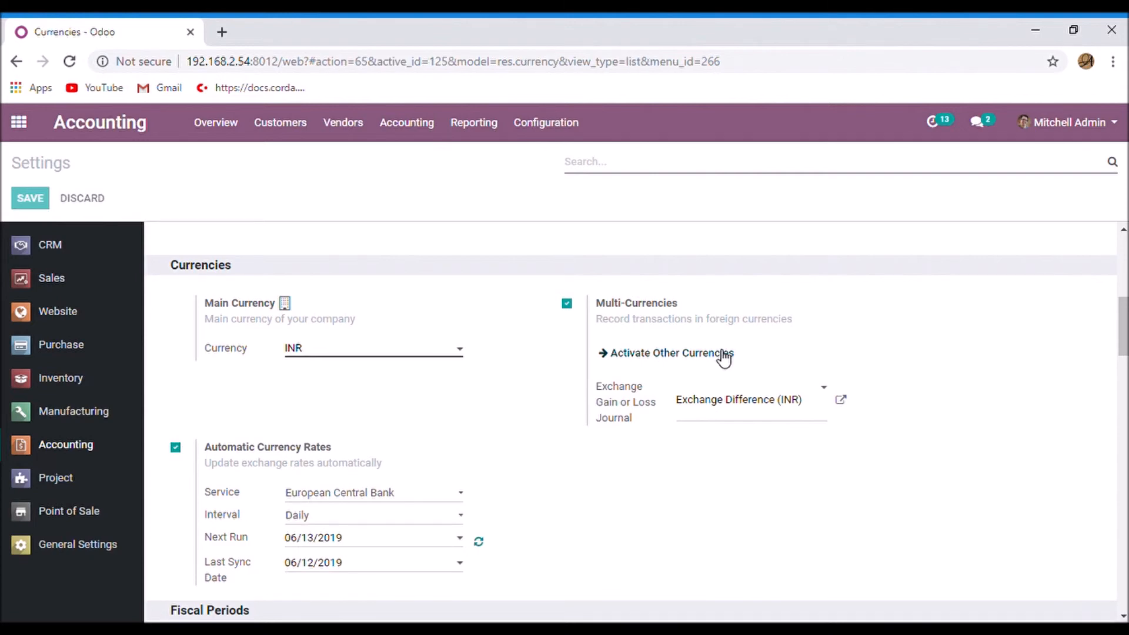
pyautogui.click(669, 353)
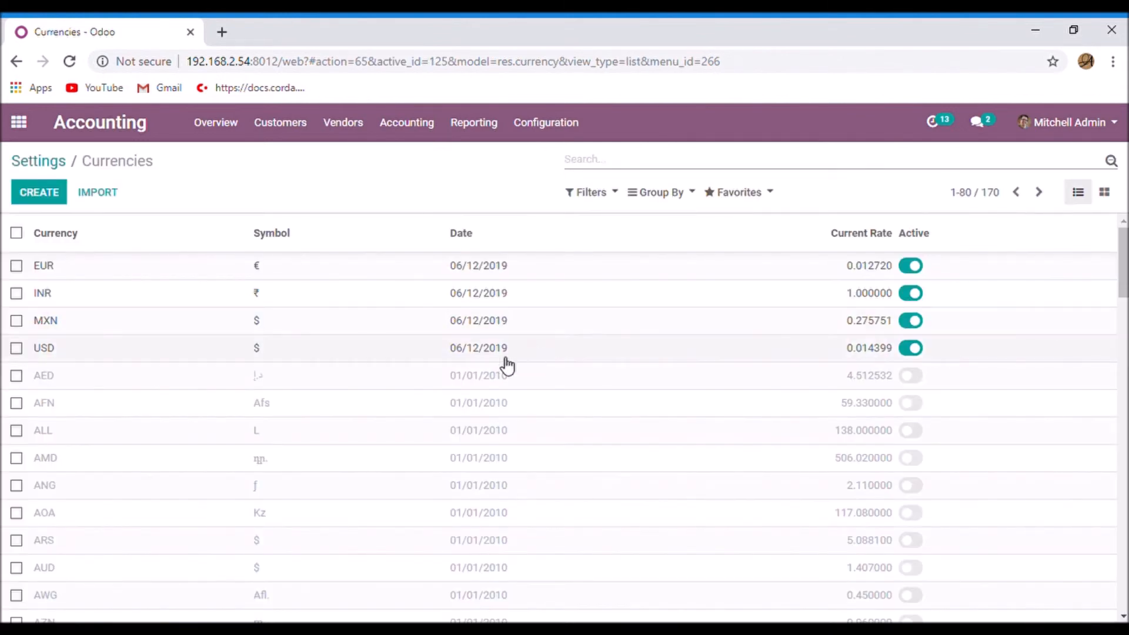
pyautogui.click(44, 348)
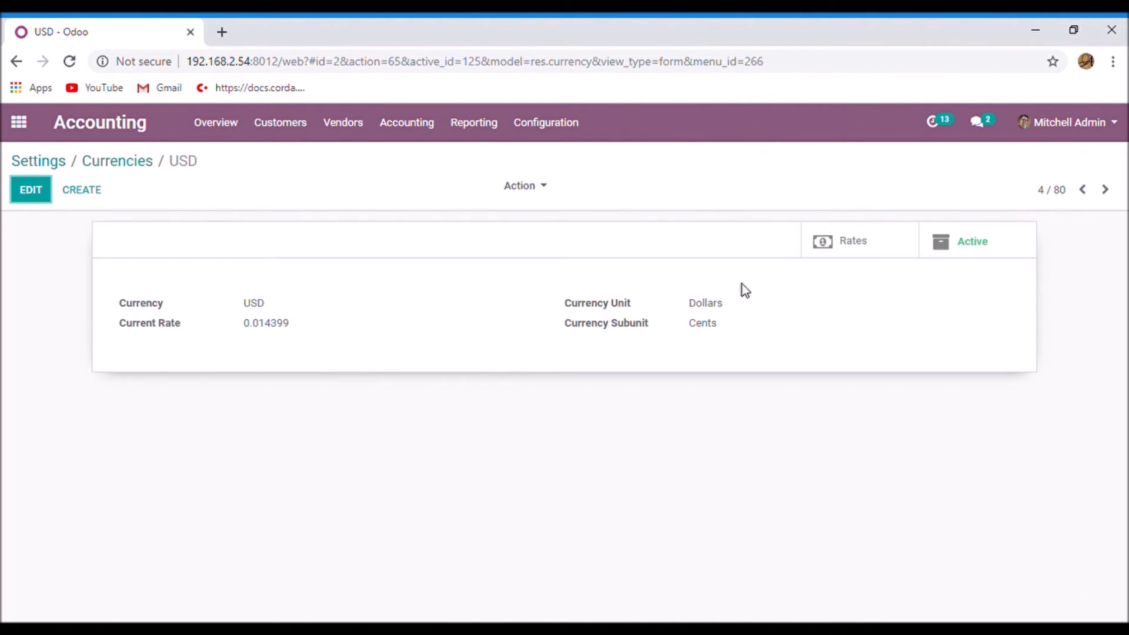
pyautogui.click(851, 239)
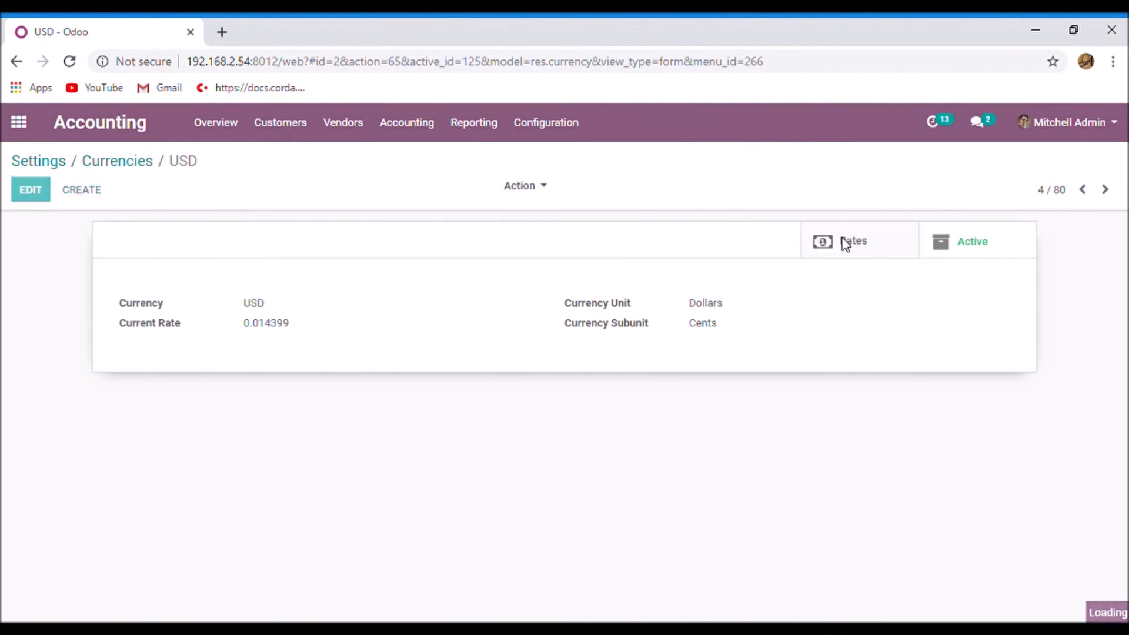
pyautogui.click(854, 240)
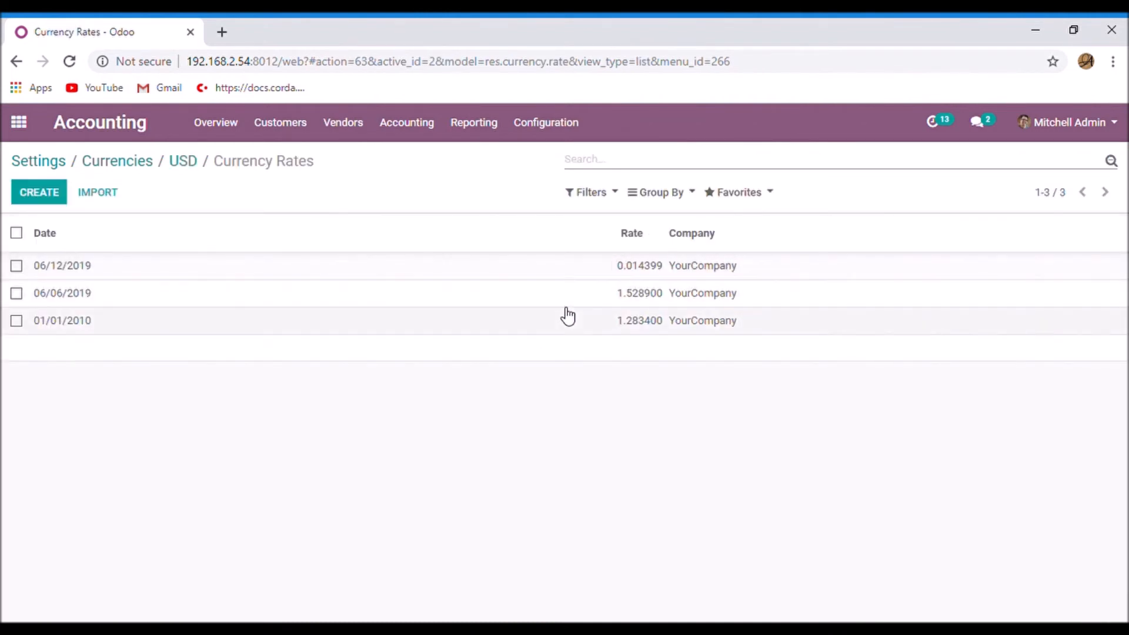
pyautogui.moveTo(503, 337)
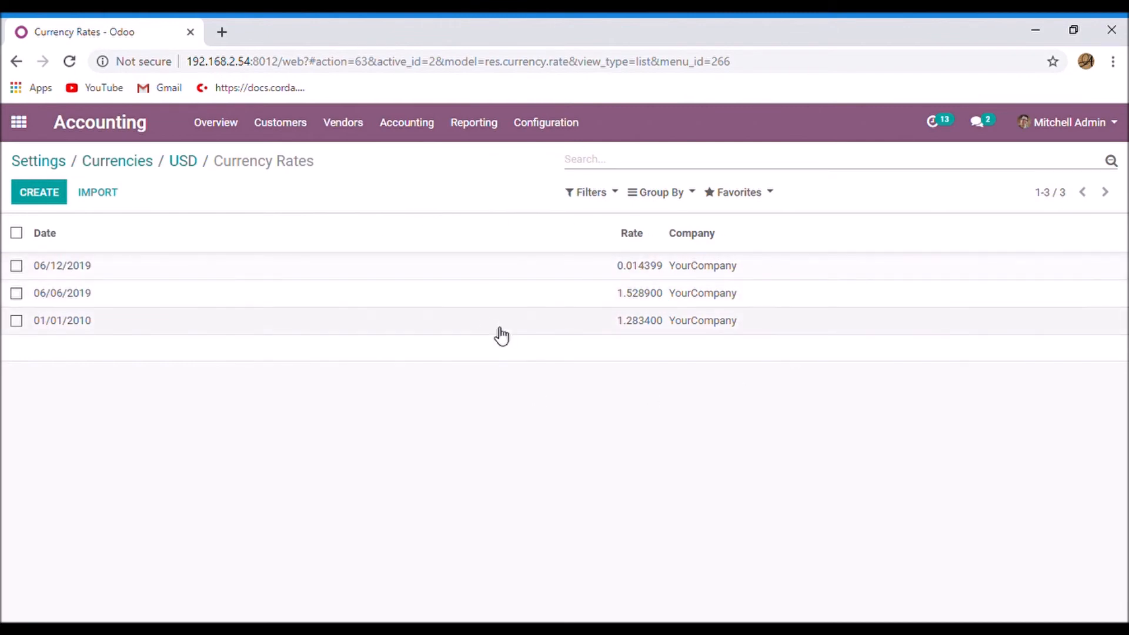